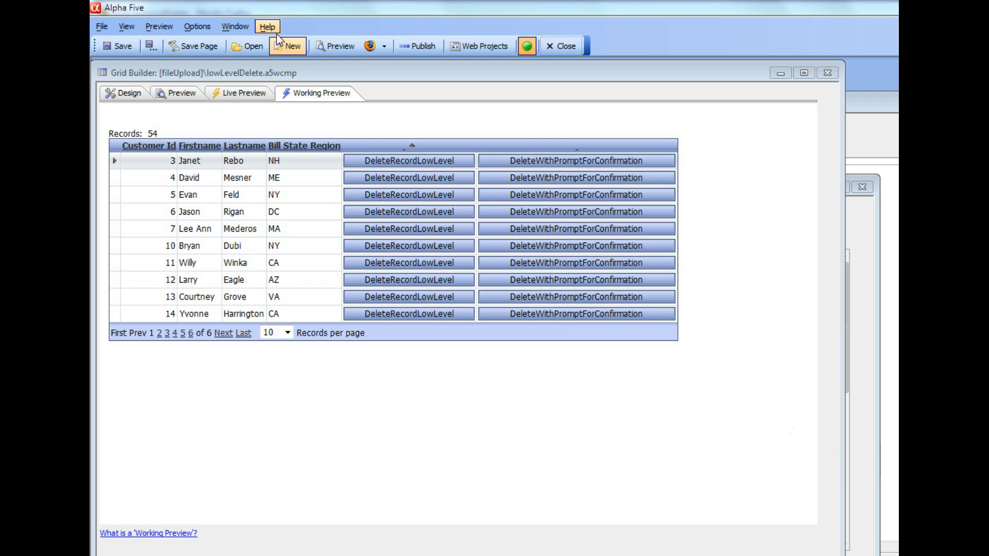
{"action": "mouse_move", "coordinate": [359, 123]}
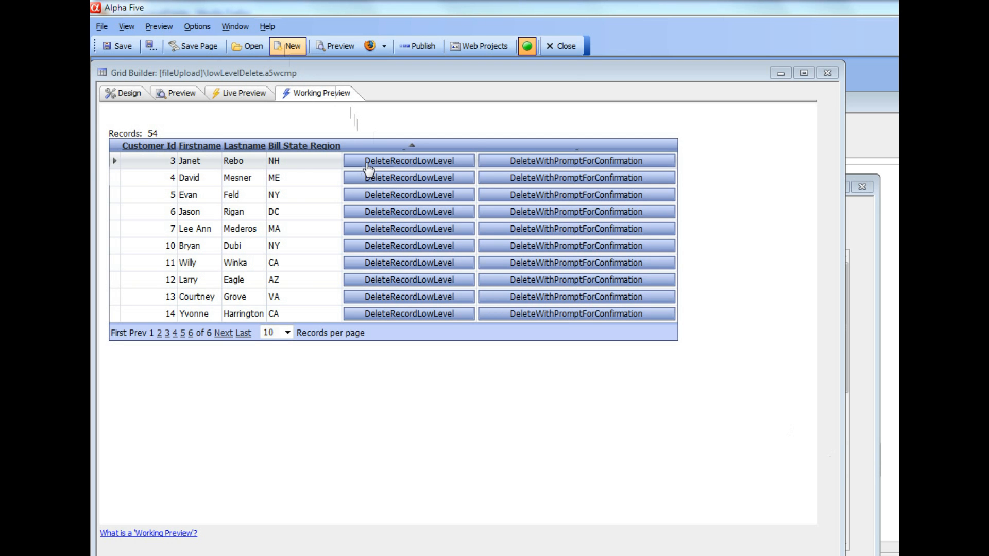
{"action": "mouse_move", "coordinate": [172, 161]}
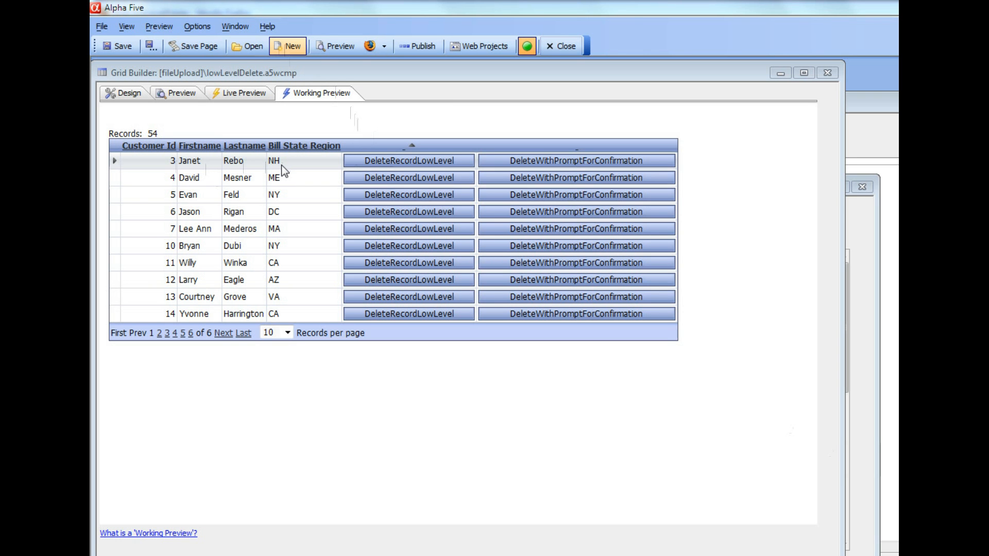
{"action": "mouse_move", "coordinate": [280, 161]}
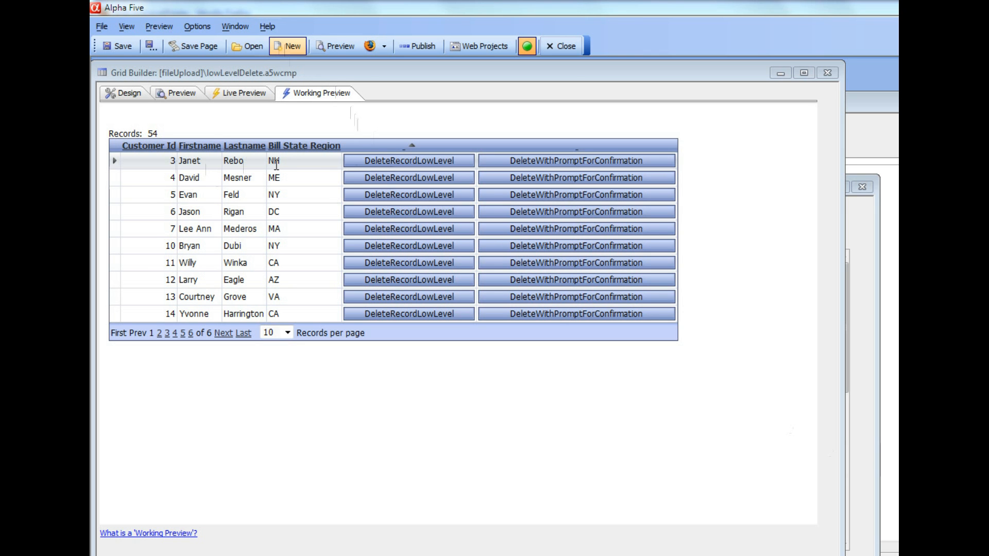
{"action": "mouse_move", "coordinate": [276, 173]}
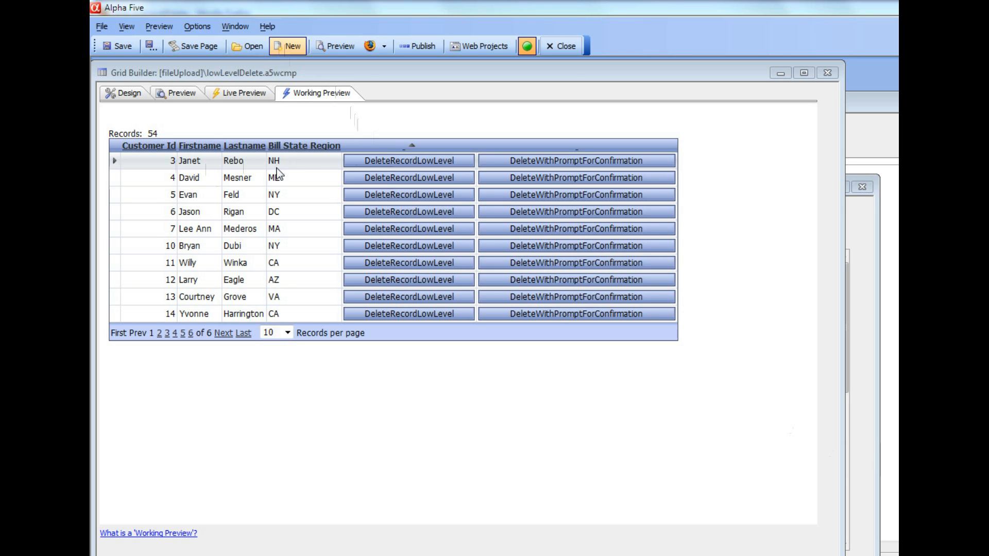
{"action": "mouse_move", "coordinate": [280, 170]}
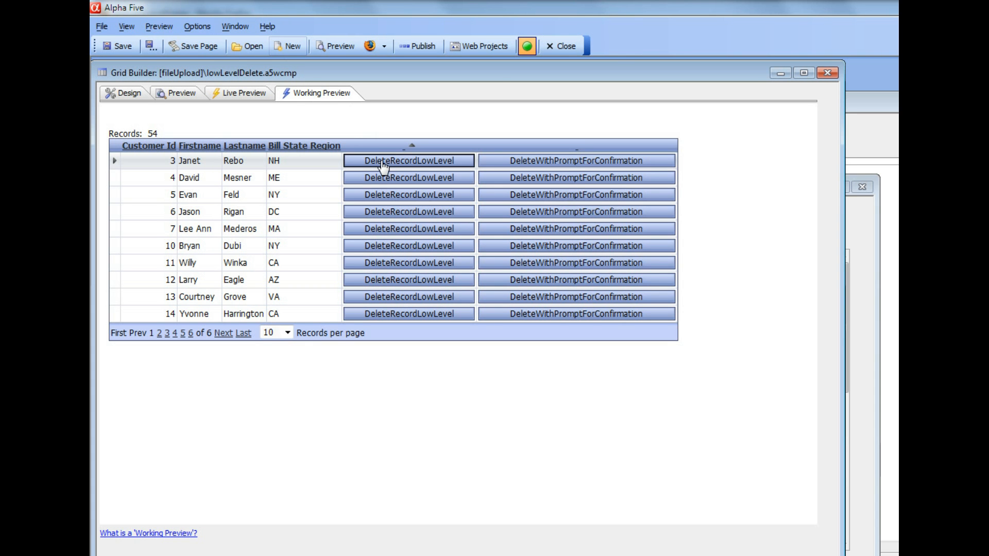
{"action": "left_click", "coordinate": [408, 160]}
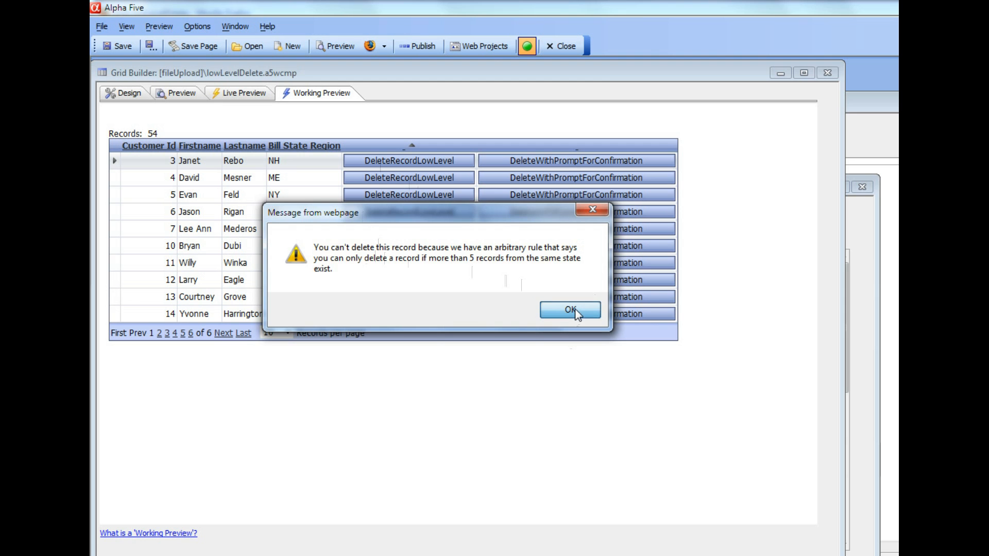
{"action": "left_click", "coordinate": [567, 309]}
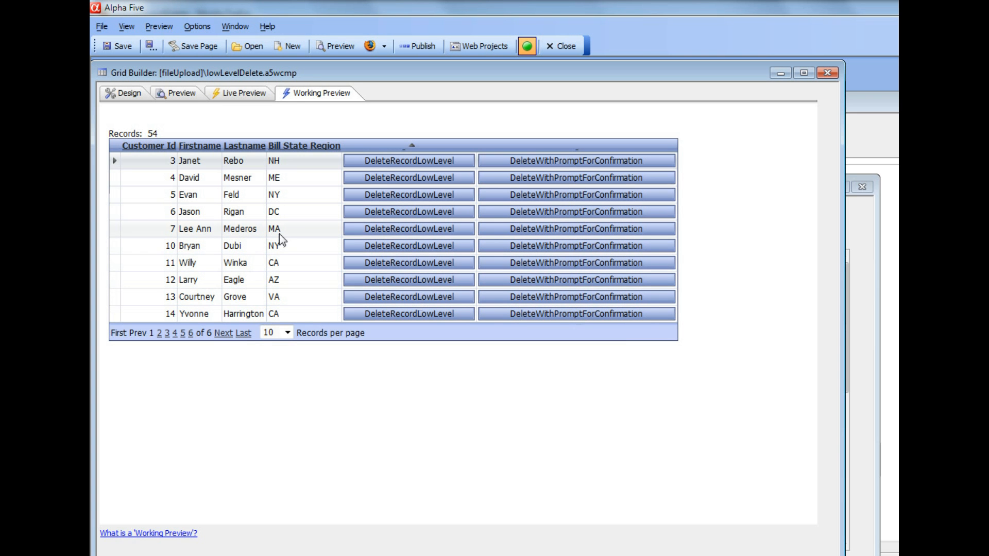
{"action": "mouse_move", "coordinate": [308, 232]}
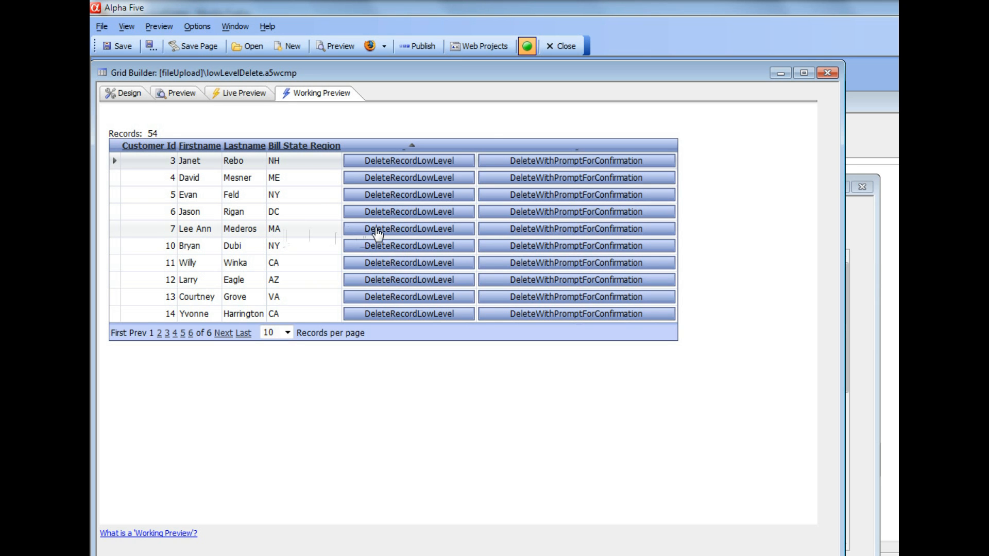
{"action": "left_click", "coordinate": [408, 228]}
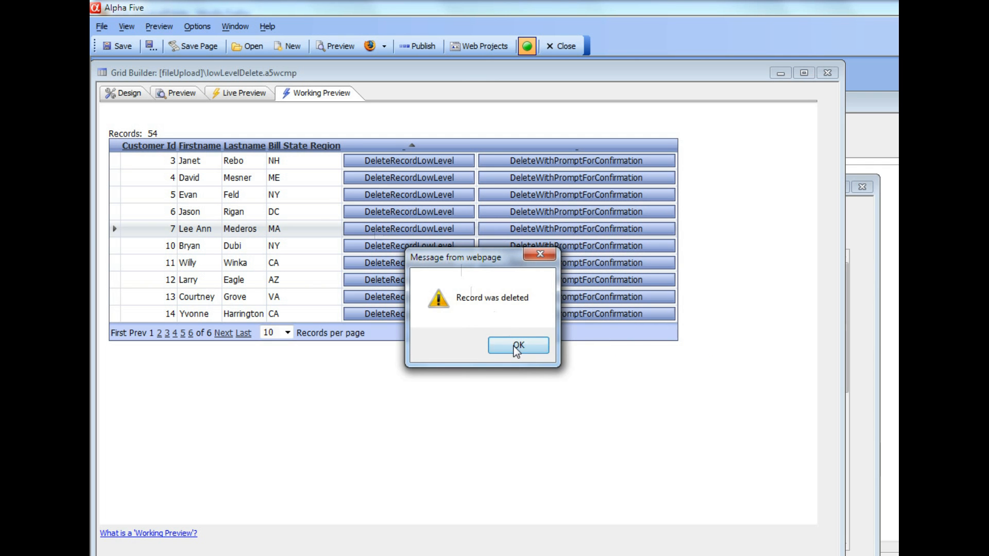
{"action": "left_click", "coordinate": [517, 345]}
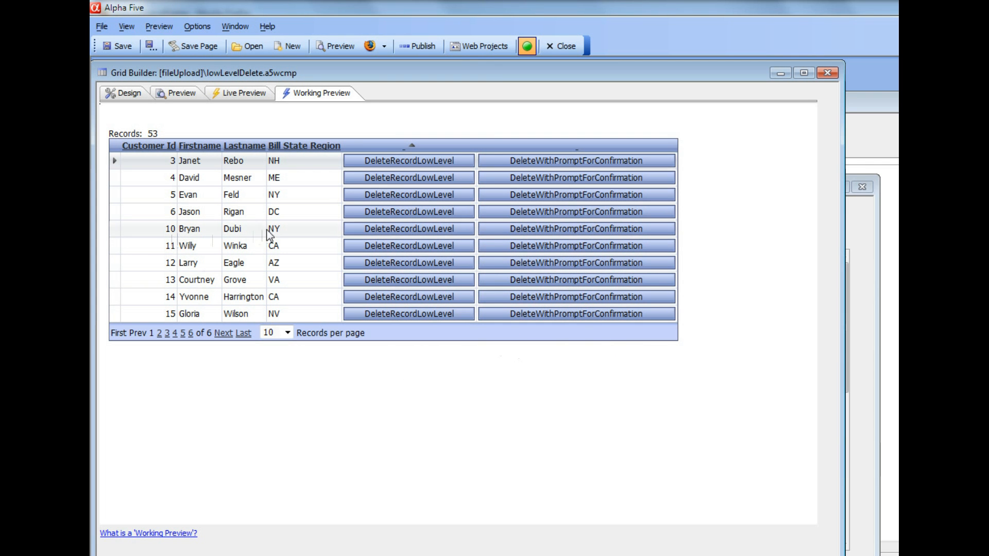
{"action": "mouse_move", "coordinate": [228, 244]}
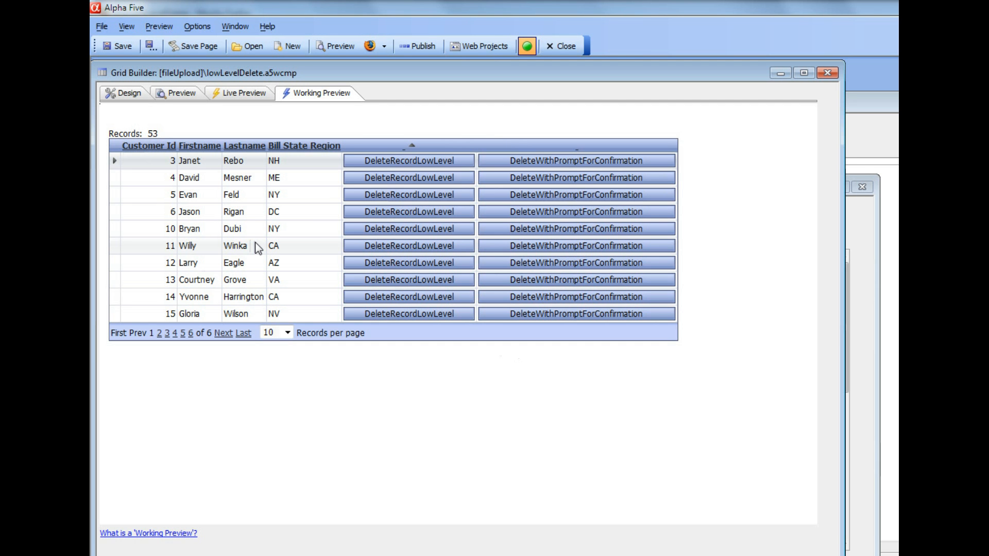
{"action": "mouse_move", "coordinate": [379, 236]}
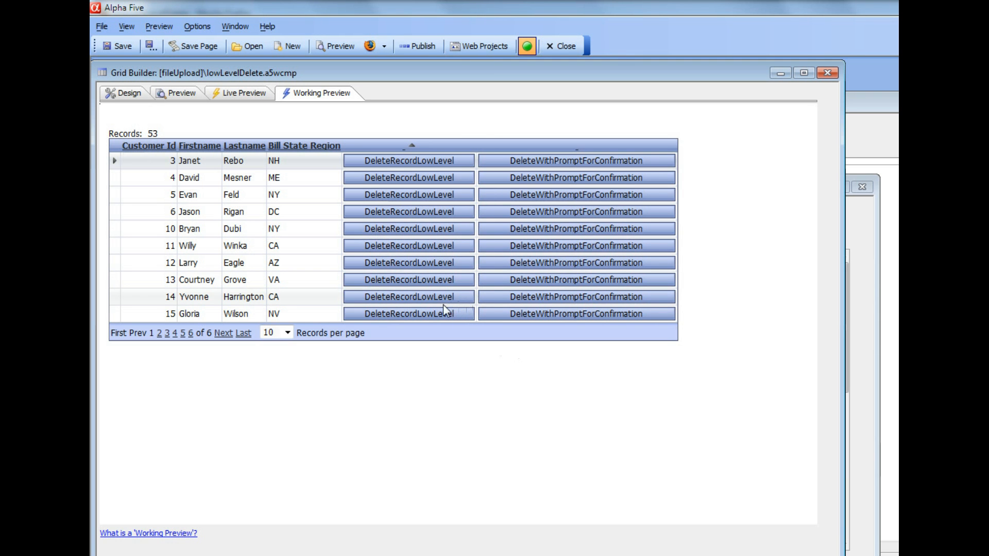
{"action": "mouse_move", "coordinate": [545, 296]}
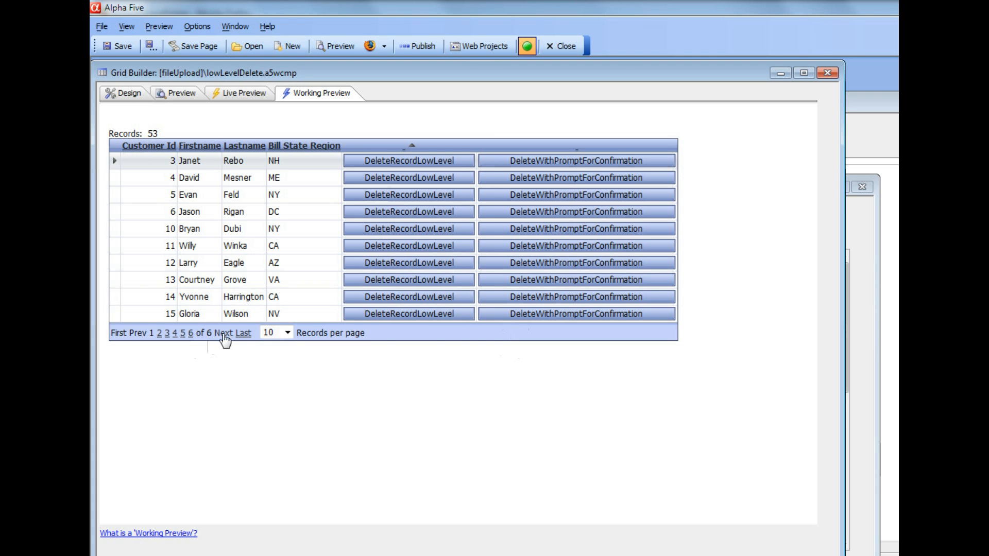
Step: Page through the customers, sort by Bill State Region, and show the page of MA customers
{"action": "left_click", "coordinate": [225, 333]}
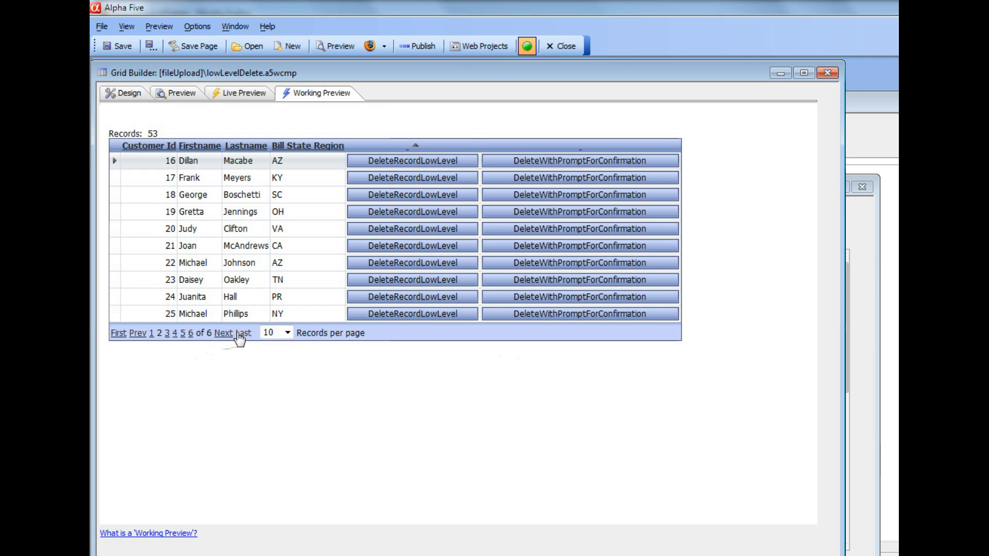
{"action": "left_click", "coordinate": [243, 333]}
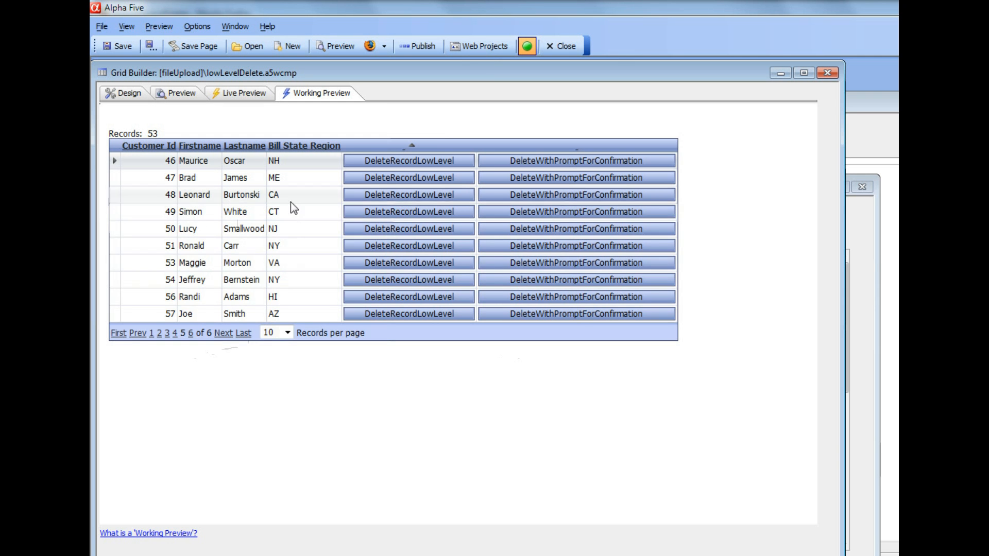
{"action": "left_click", "coordinate": [309, 146]}
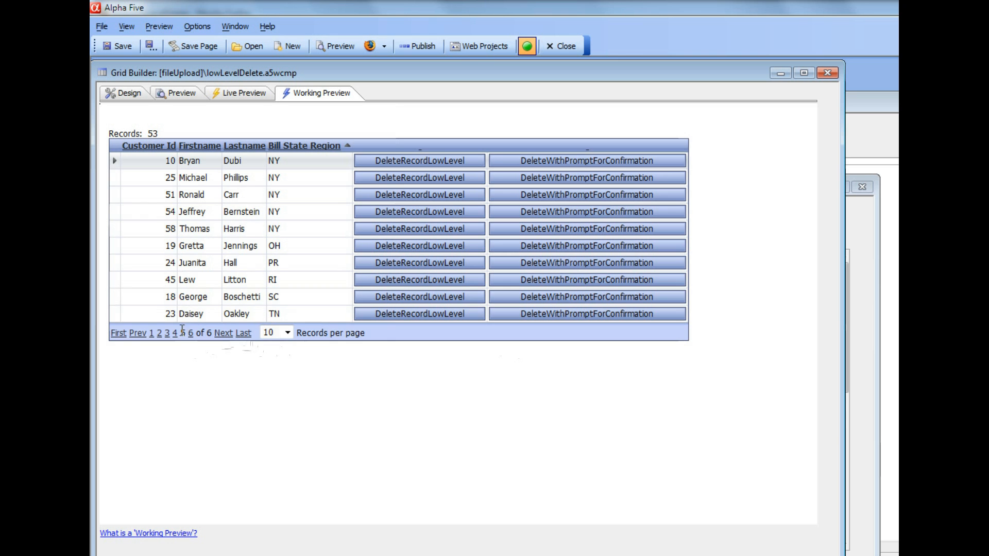
{"action": "left_click", "coordinate": [182, 333]}
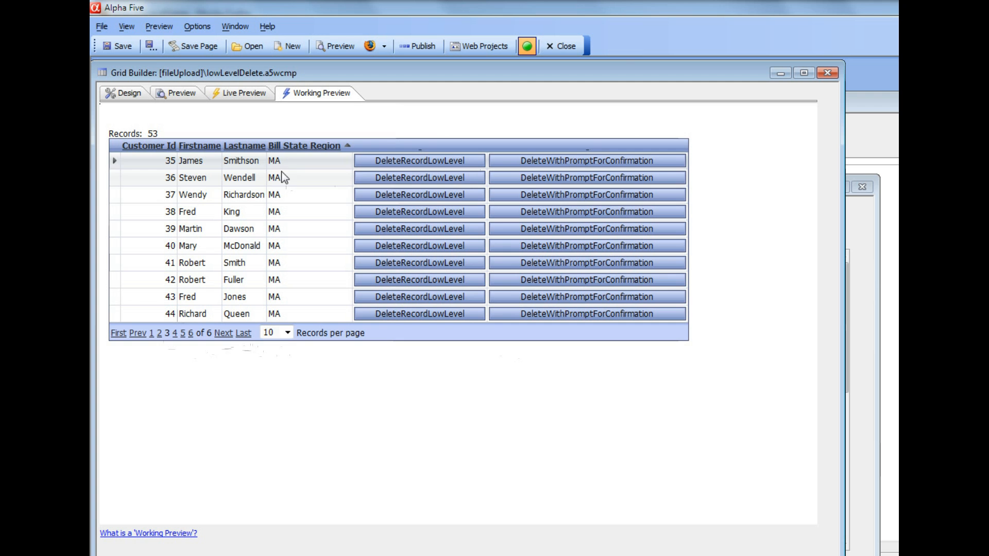
{"action": "left_click", "coordinate": [585, 177]}
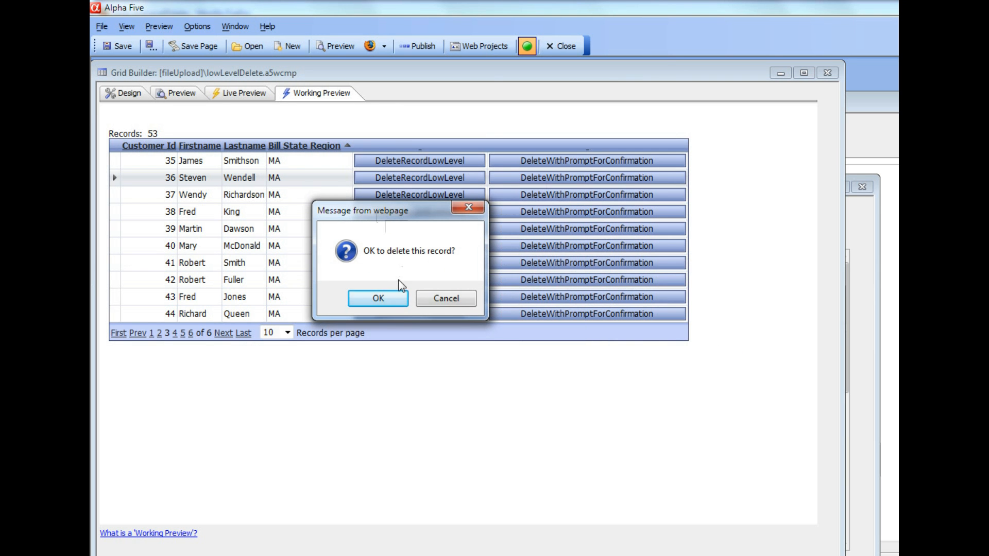
{"action": "mouse_move", "coordinate": [445, 298]}
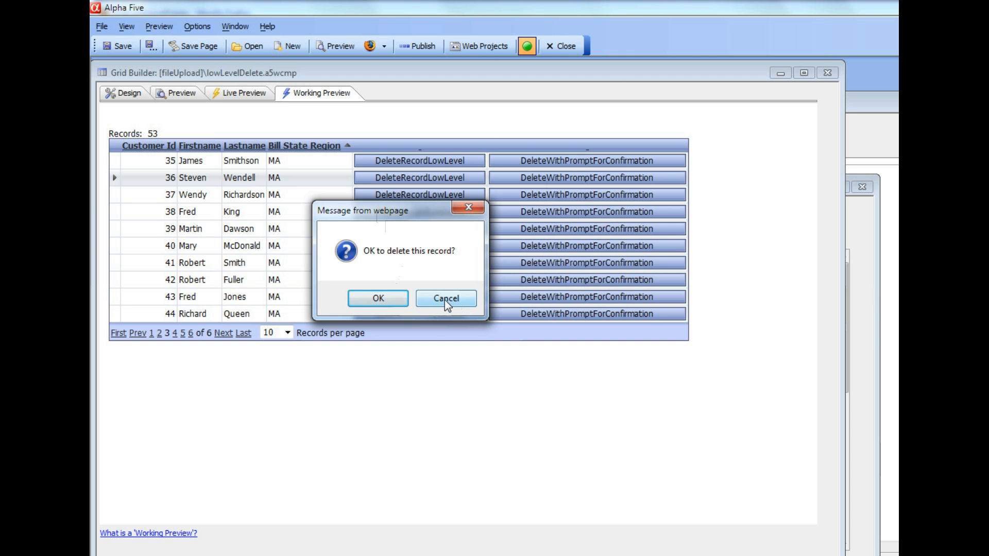
{"action": "left_click", "coordinate": [445, 298]}
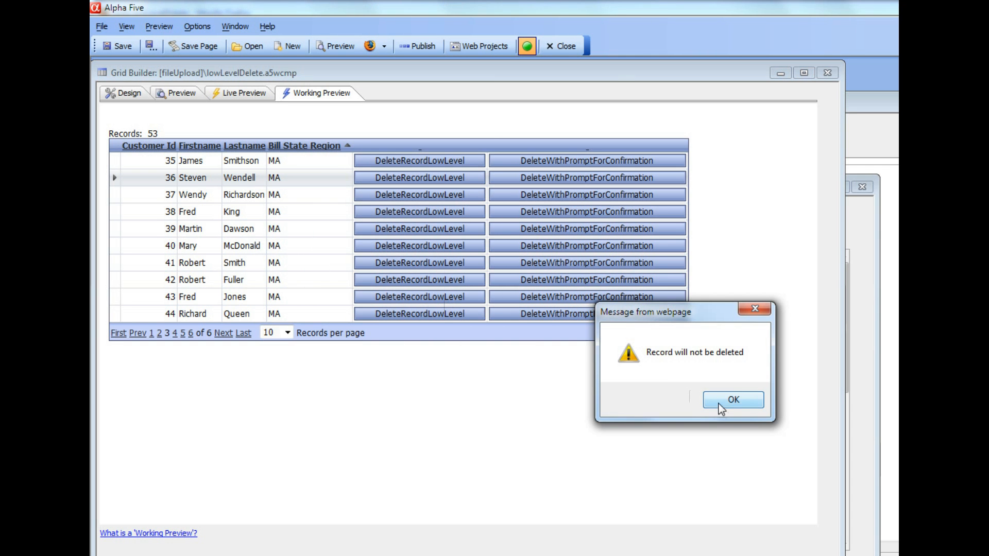
{"action": "left_click", "coordinate": [732, 400]}
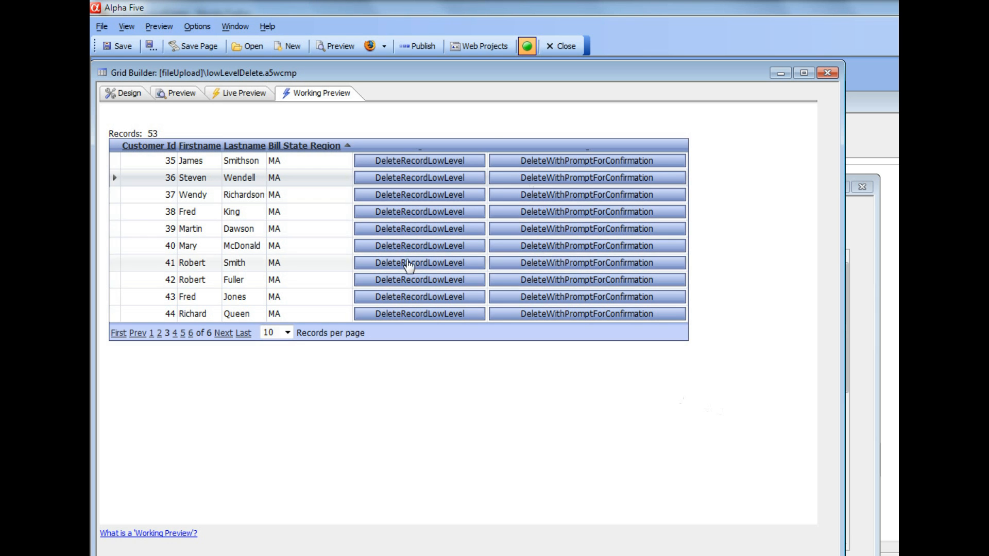
{"action": "mouse_move", "coordinate": [381, 217]}
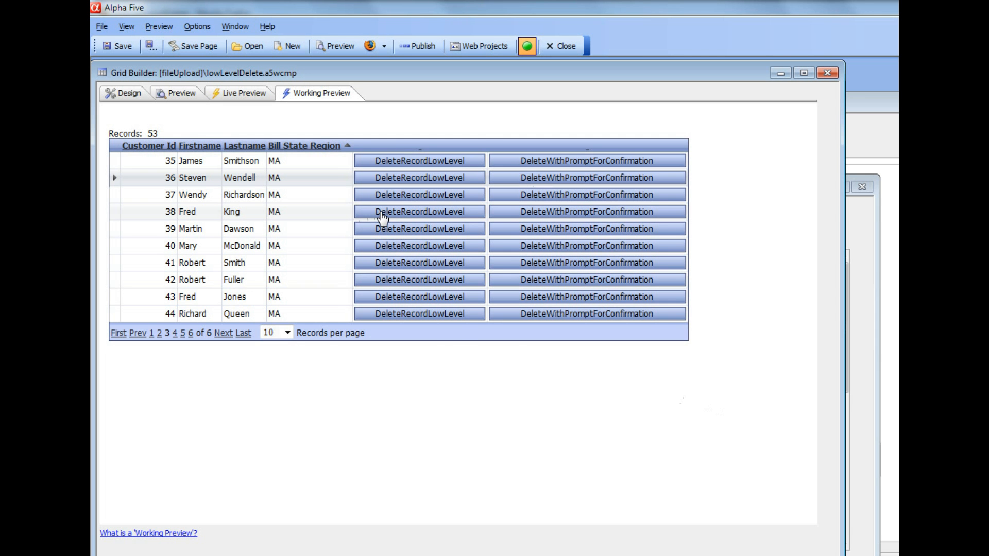
{"action": "left_click", "coordinate": [128, 93]}
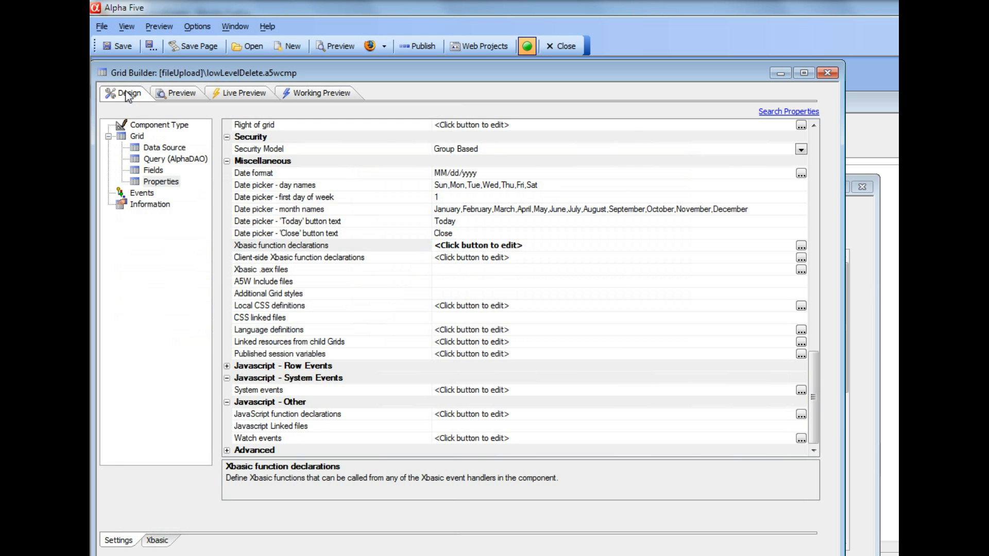
Step: Inspect [Button].1's onClick Ajax Callback, confirming it calls the lowLevelDelete function, then close it
{"action": "left_click", "coordinate": [154, 169]}
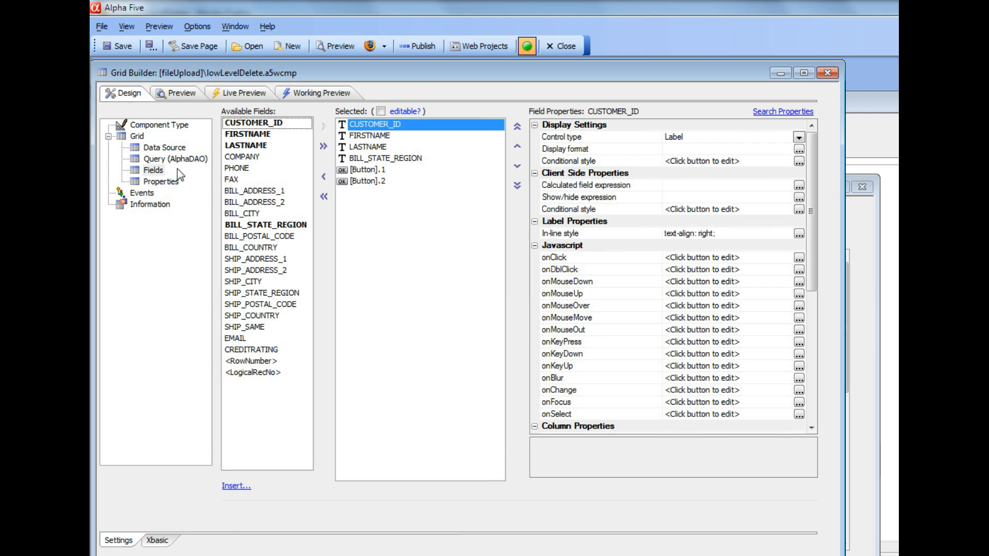
{"action": "left_click", "coordinate": [366, 169]}
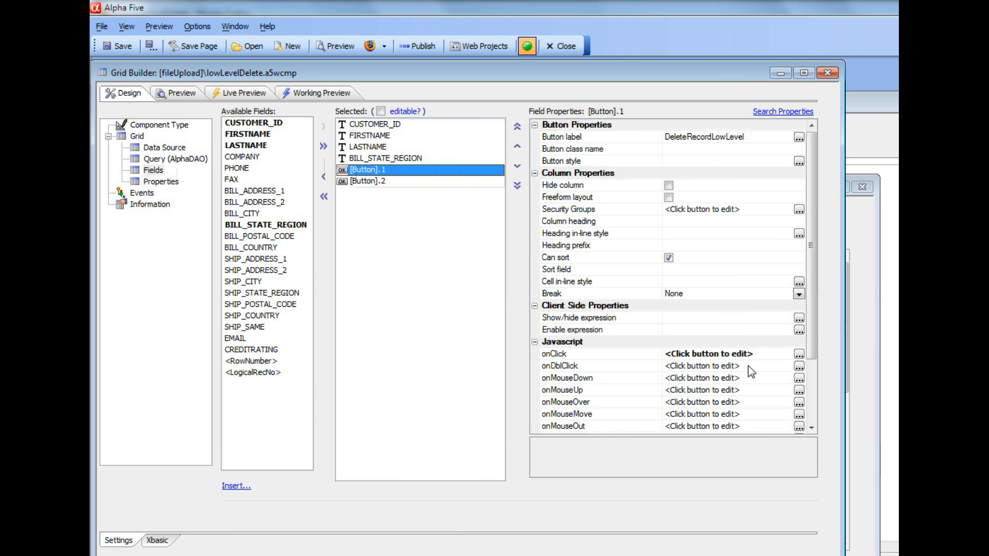
{"action": "left_click", "coordinate": [798, 353]}
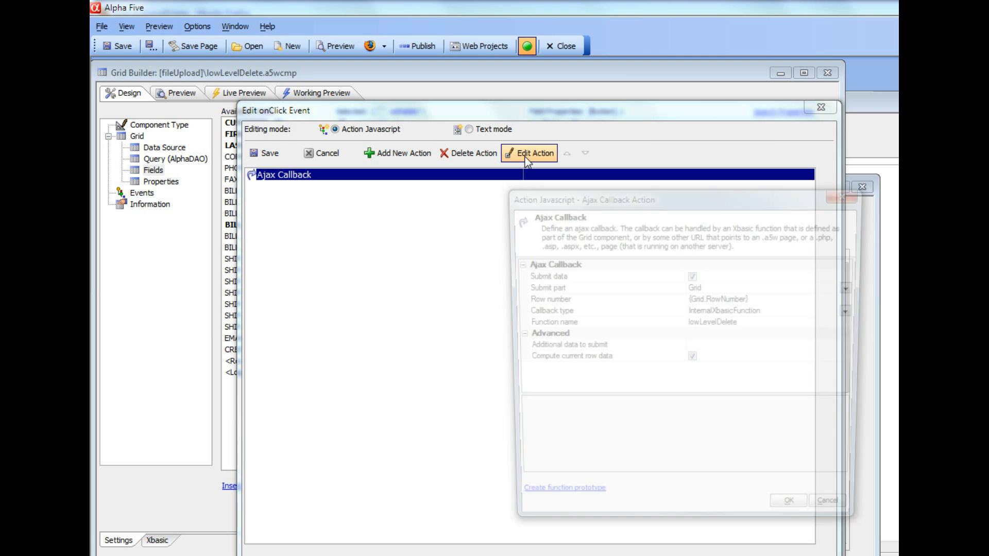
{"action": "left_click", "coordinate": [534, 154]}
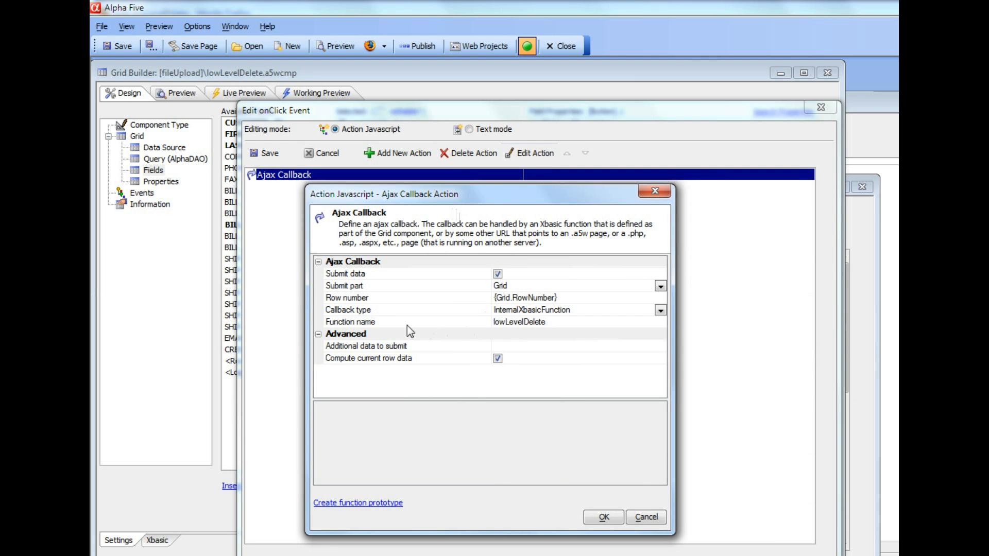
{"action": "left_click", "coordinate": [350, 321]}
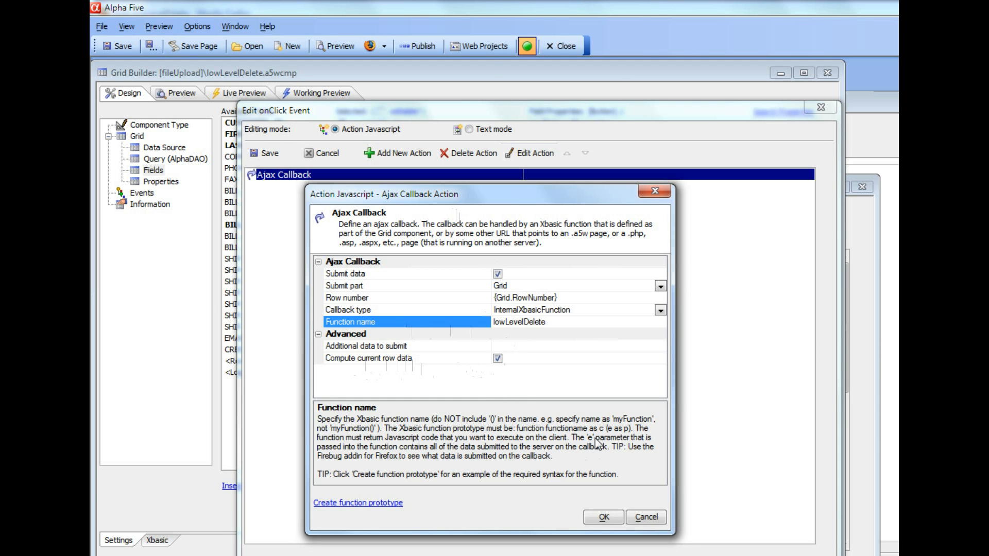
{"action": "left_click", "coordinate": [601, 517]}
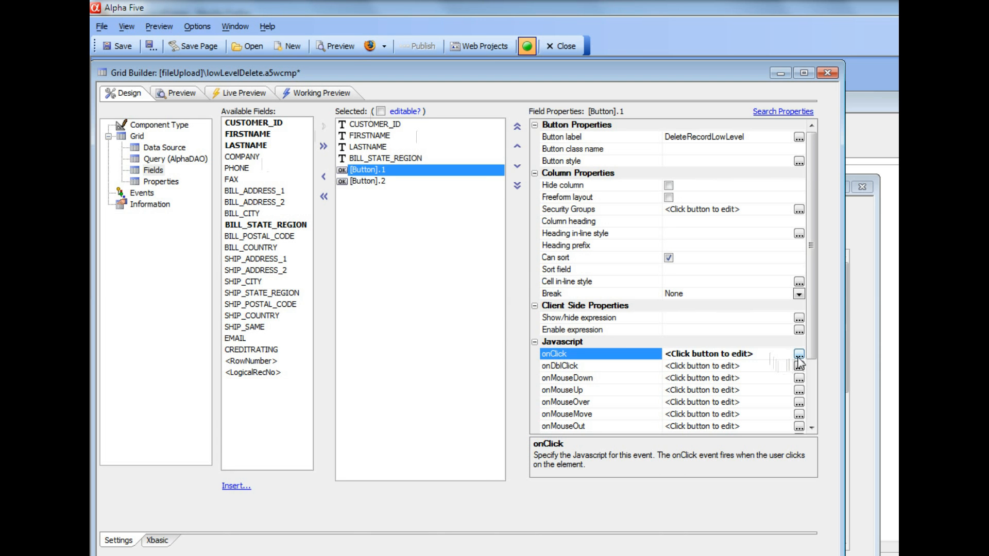
{"action": "mouse_move", "coordinate": [687, 344]}
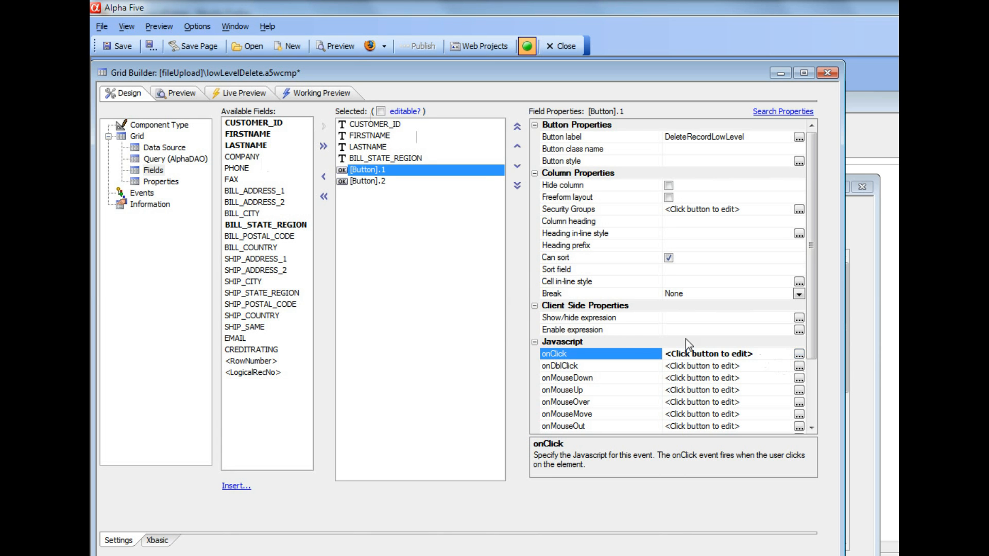
{"action": "mouse_move", "coordinate": [639, 340]}
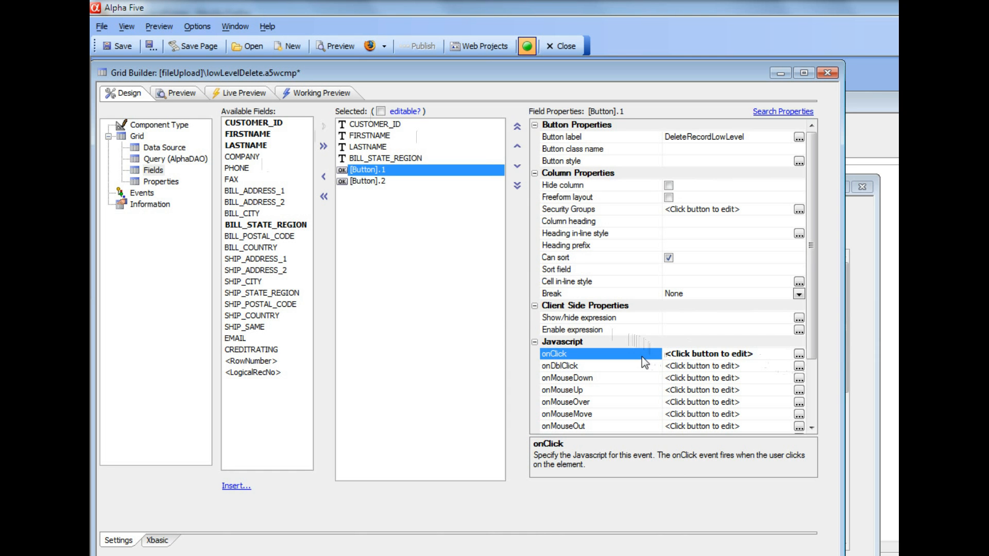
{"action": "mouse_move", "coordinate": [650, 376]}
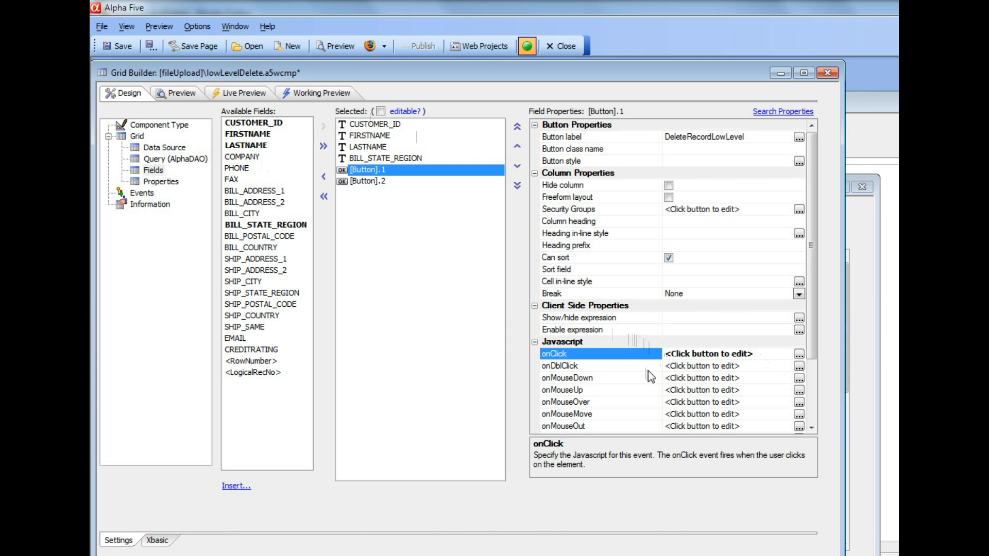
{"action": "mouse_move", "coordinate": [648, 364]}
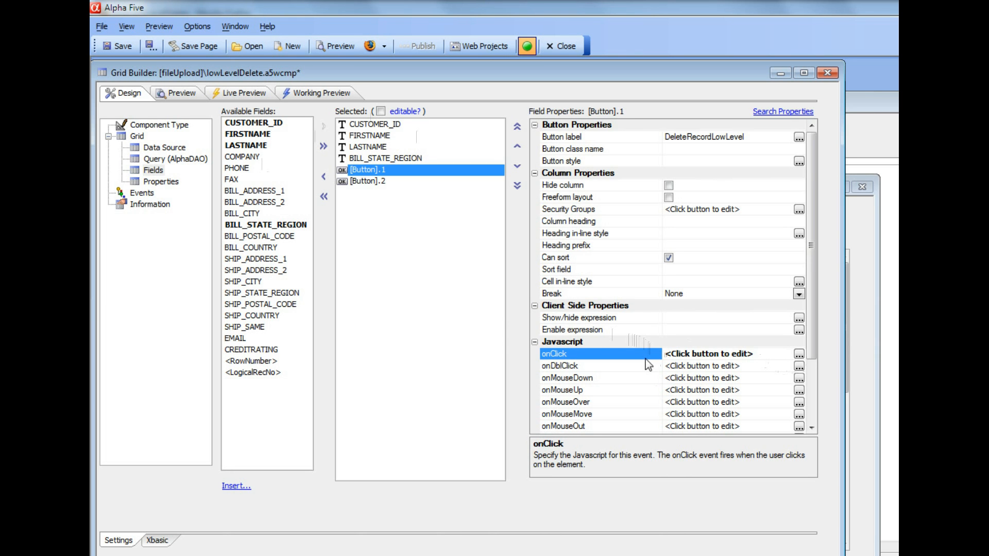
{"action": "mouse_move", "coordinate": [787, 361]}
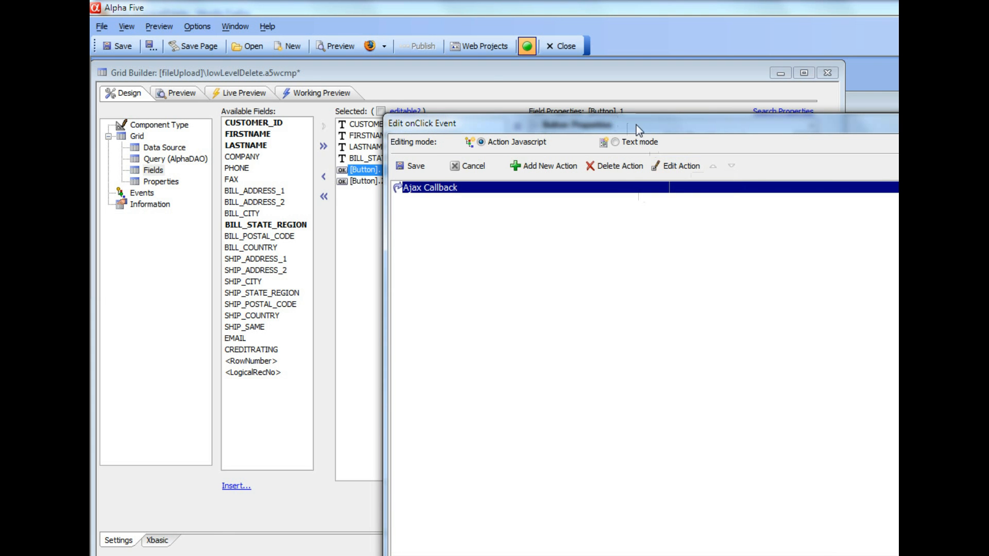
{"action": "left_click", "coordinate": [674, 165]}
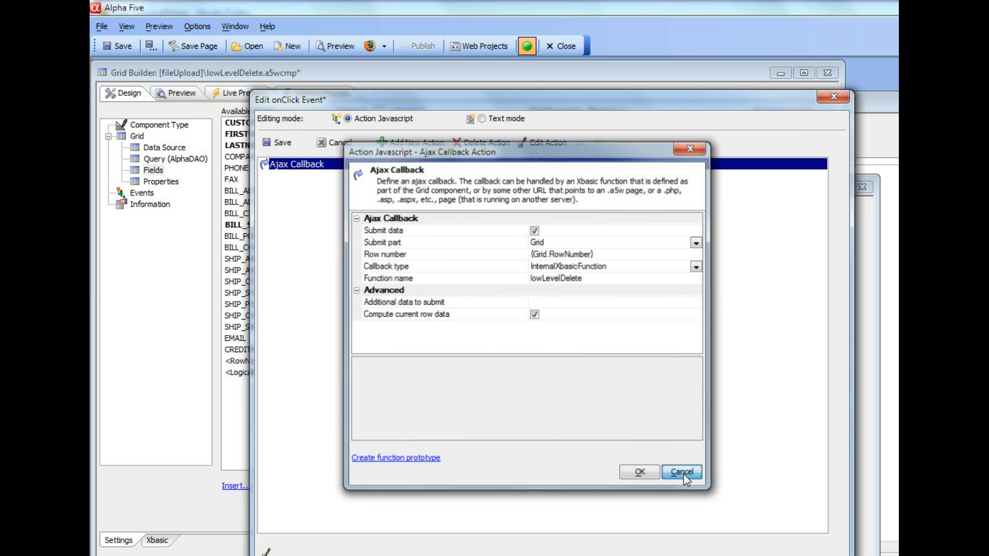
{"action": "left_click", "coordinate": [681, 472]}
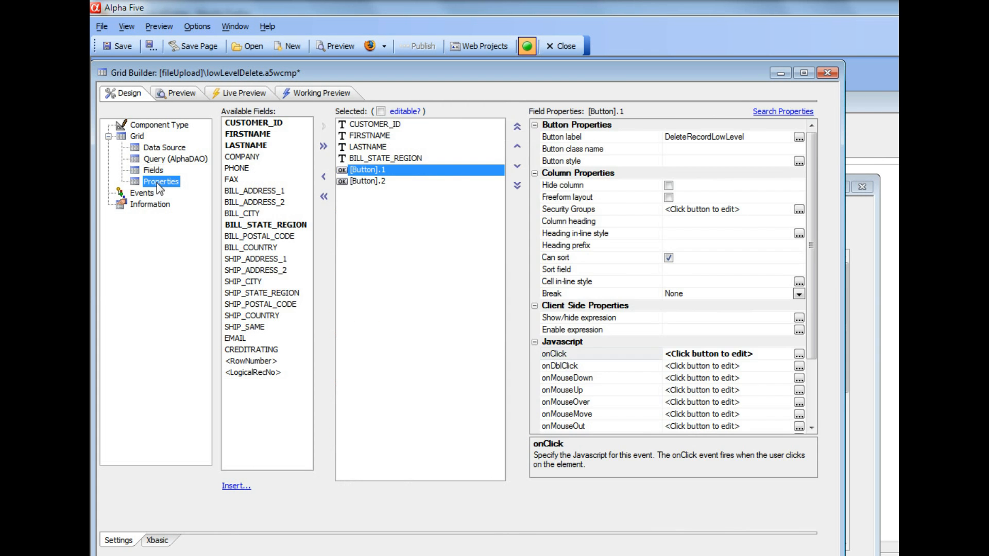
{"action": "left_click", "coordinate": [161, 180]}
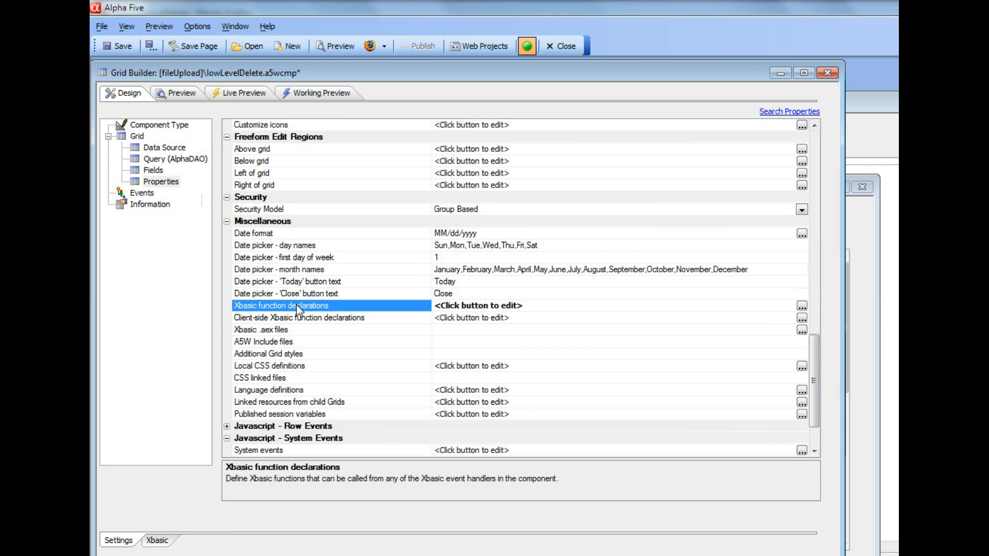
Step: Open the Xbasic function declarations and type 'deb' at the top of lowLevelDelete
{"action": "left_click", "coordinate": [801, 305]}
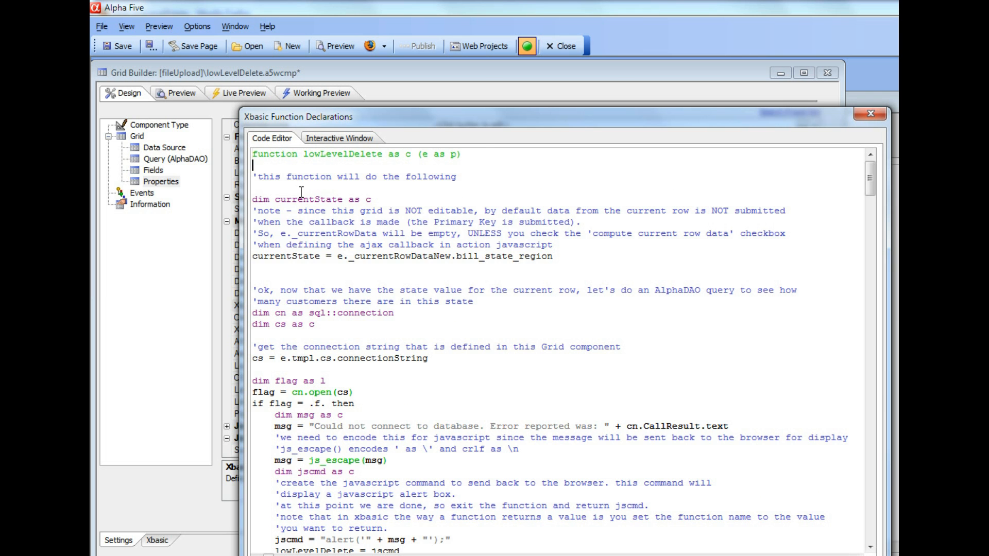
{"action": "type", "text": "deb"}
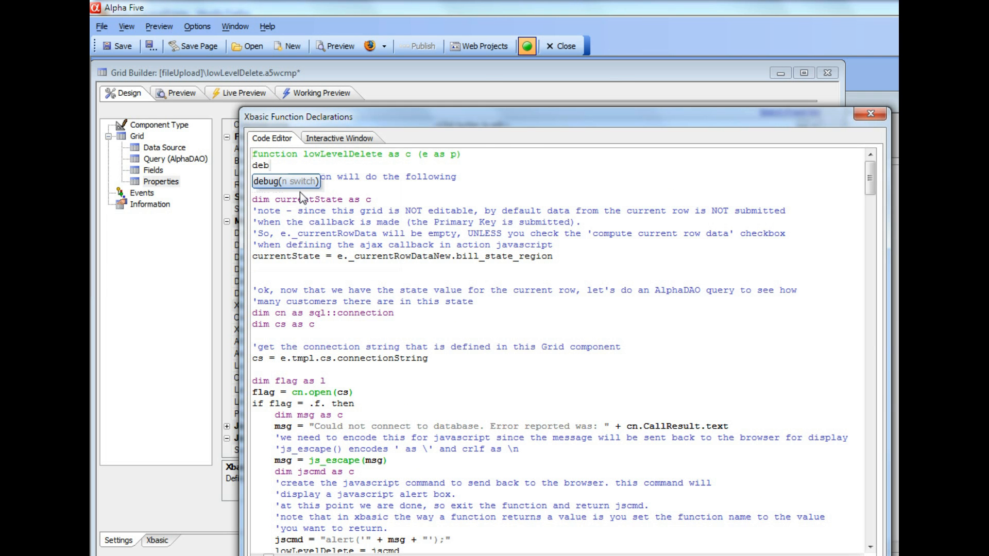